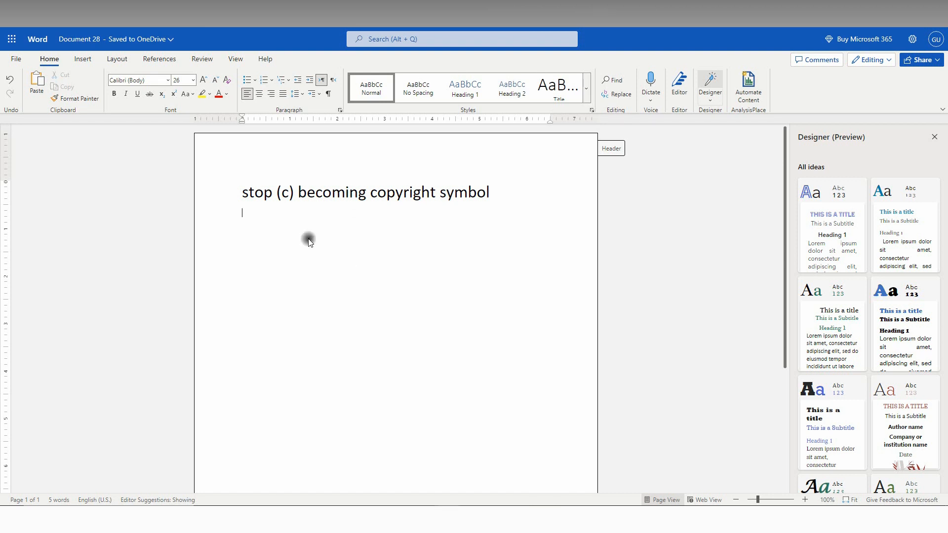
pyautogui.moveTo(309, 241)
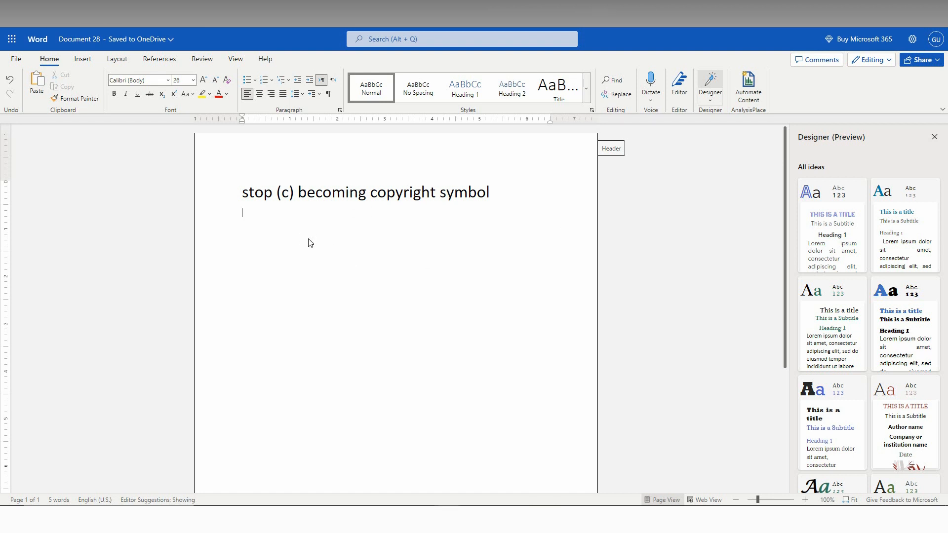
# - Type (c) under the title so AutoCorrect turns it into ©
pyautogui.write('(c')
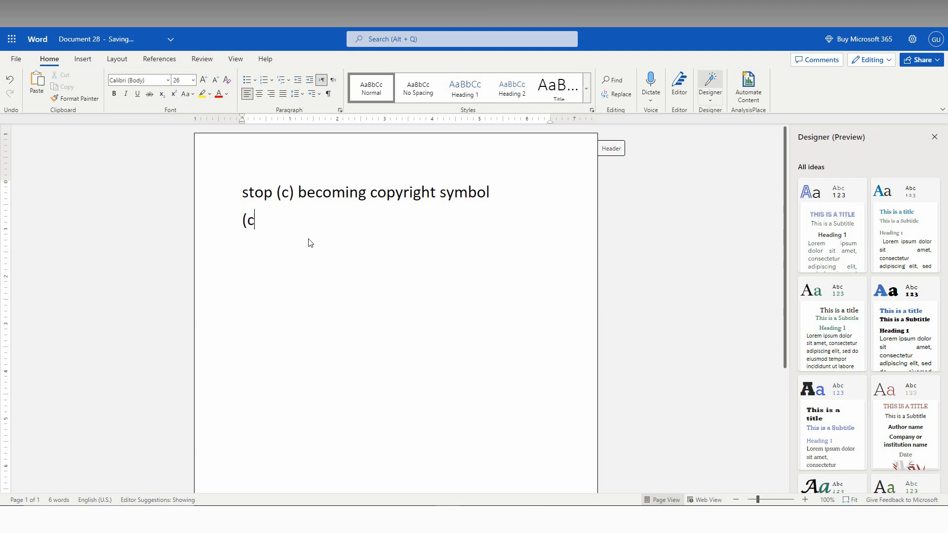
pyautogui.write(')')
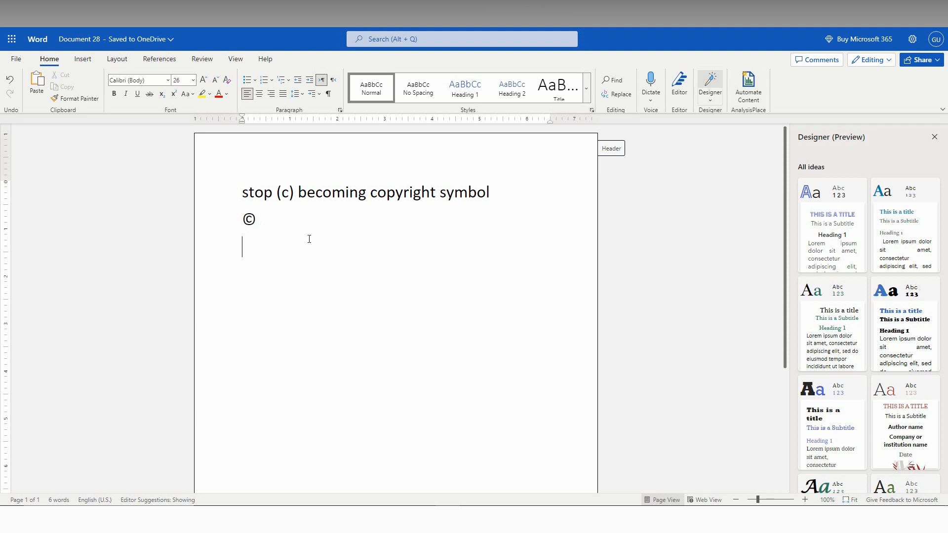
# - Type (c) on the third line and undo the conversion so it stays plain text
pyautogui.write('(')
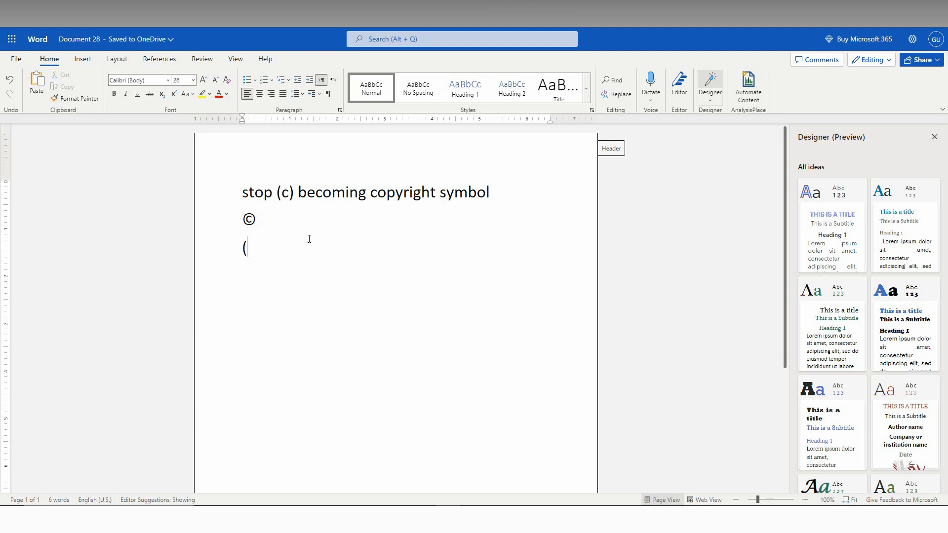
pyautogui.write(')')
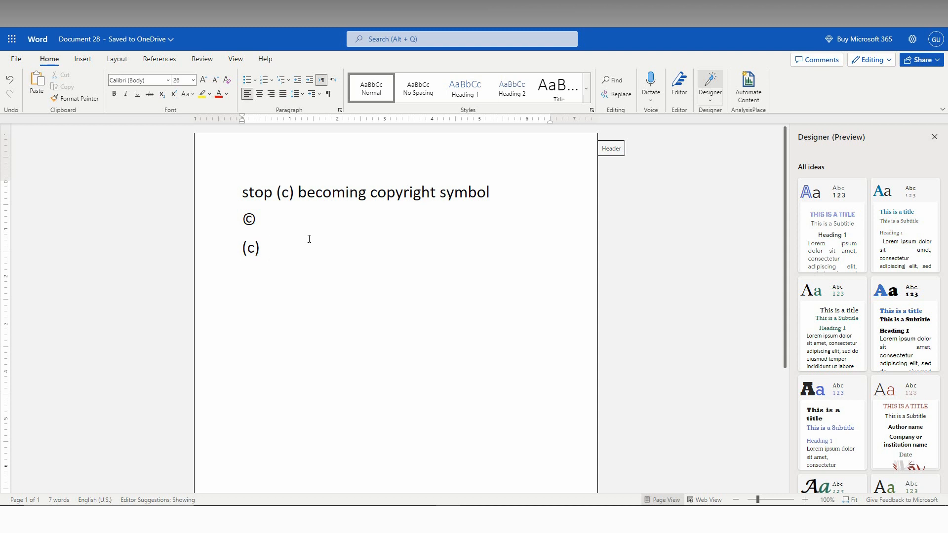
pyautogui.click(266, 248)
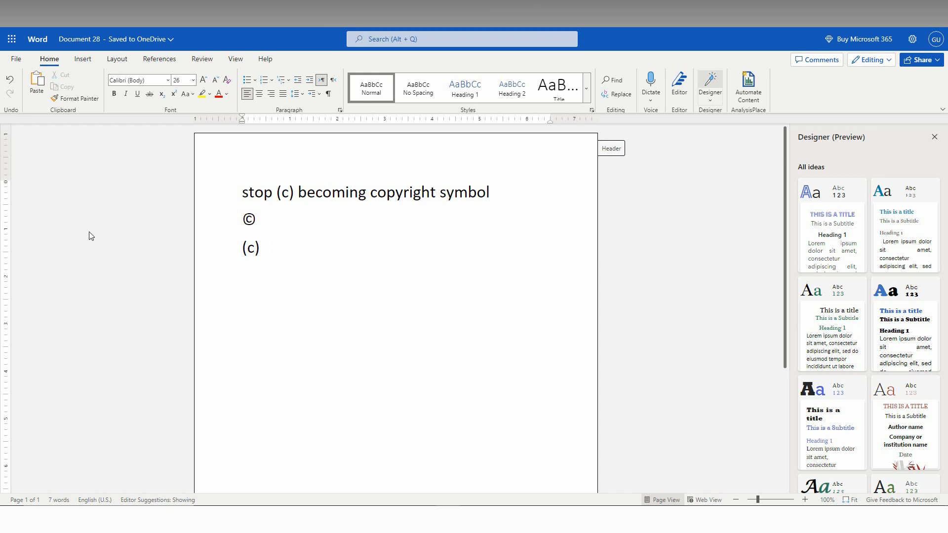
# - Switch the ribbon from Insert to the Layout tab for margins and spacing options
pyautogui.click(82, 58)
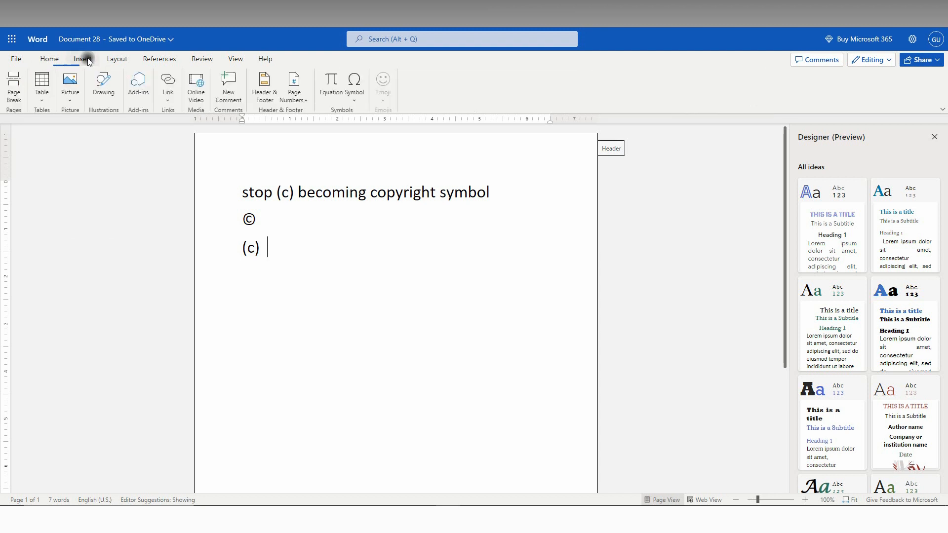
pyautogui.click(116, 59)
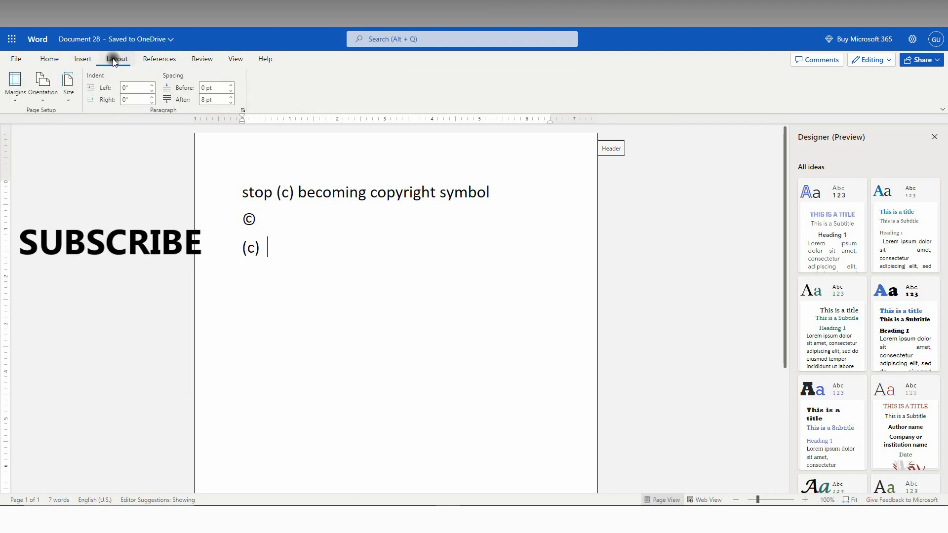